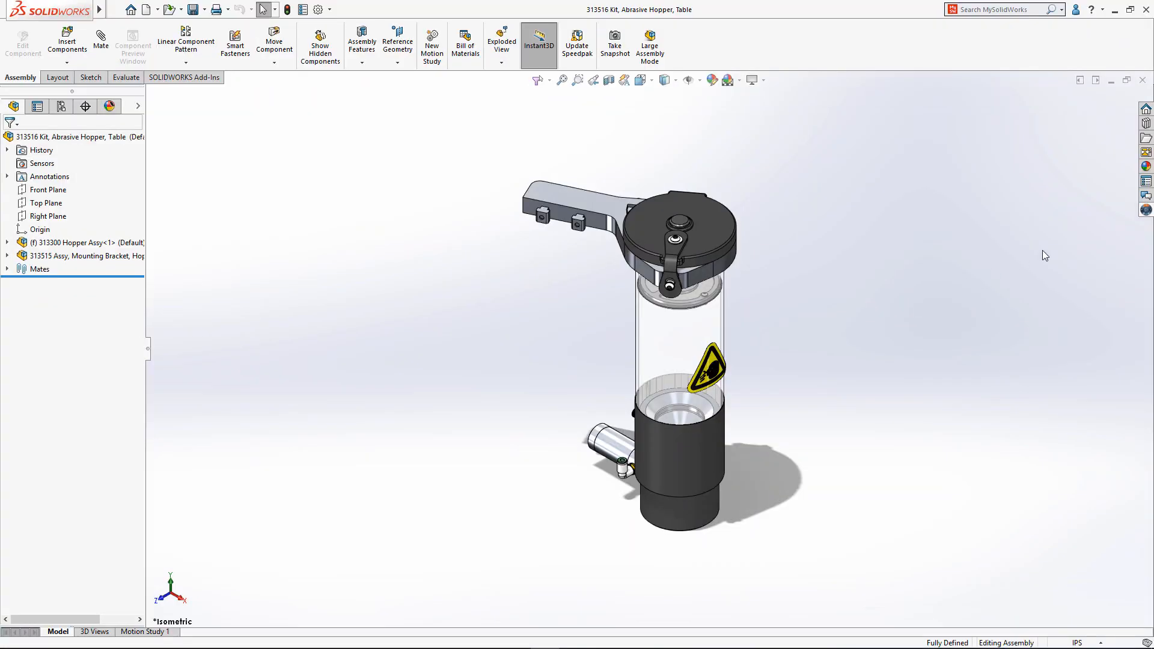
# Step: Expand the full 313516 hopper kit structure and save every component to 3DEXPERIENCE
pyautogui.rightClick(959, 139)
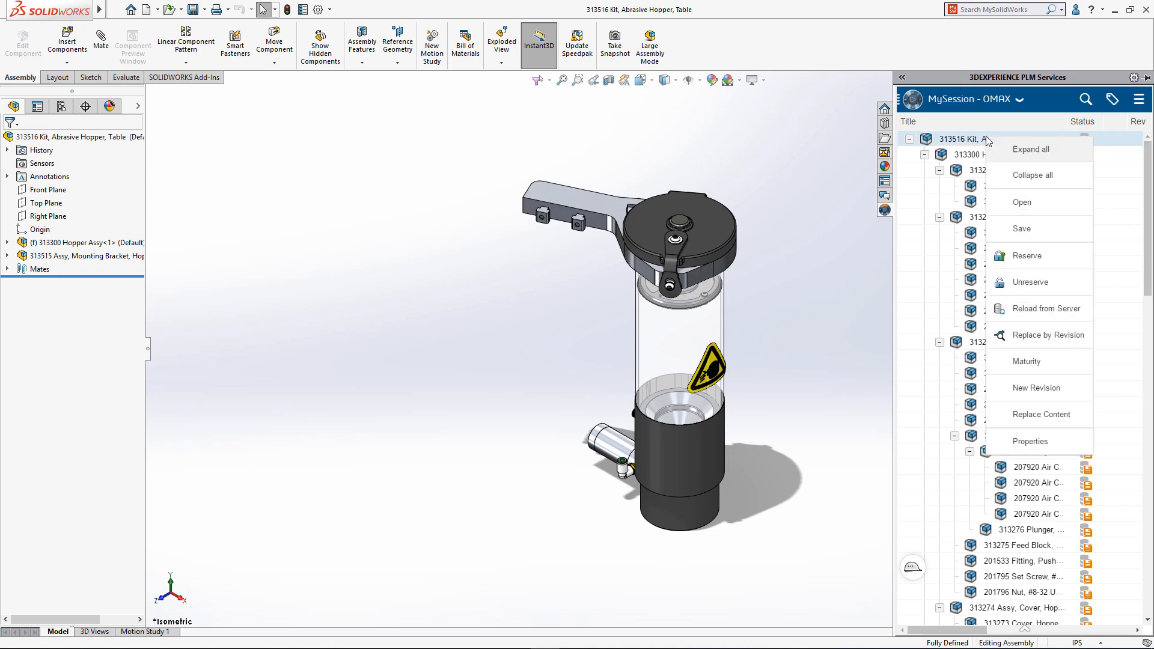
pyautogui.click(1030, 148)
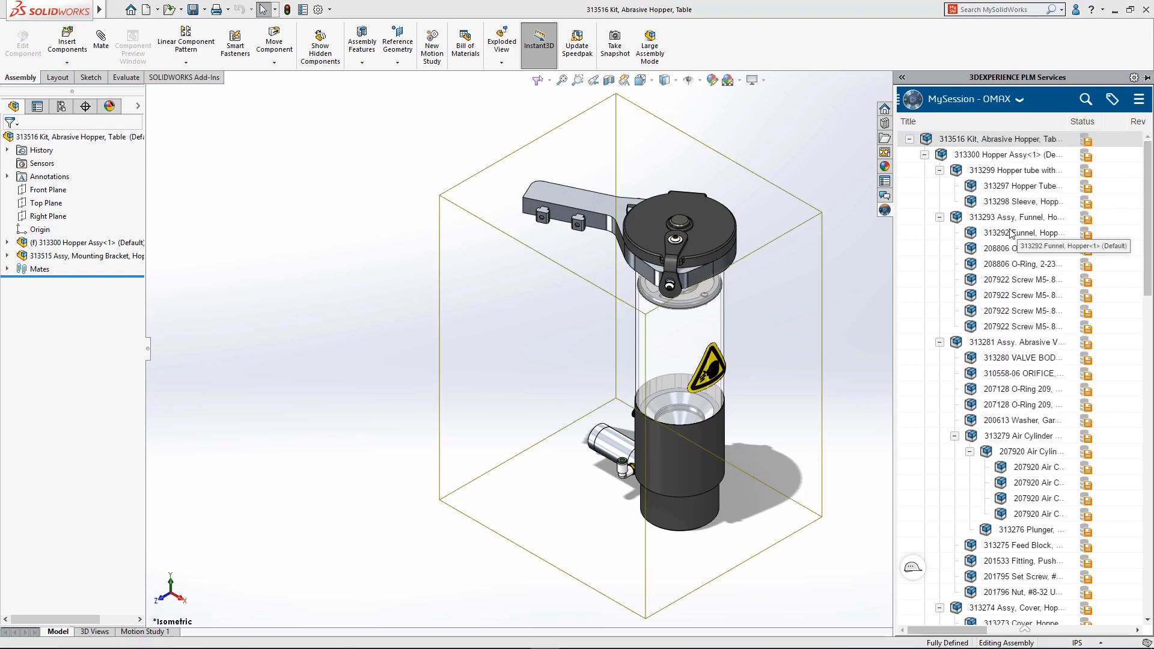
pyautogui.click(192, 9)
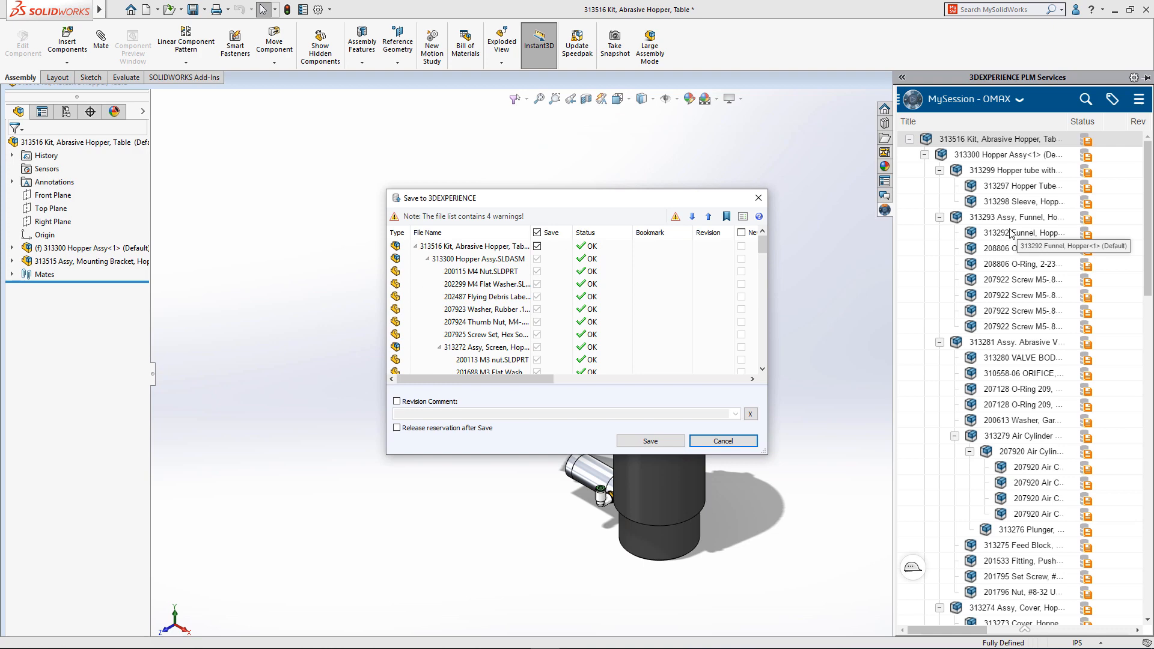
pyautogui.click(649, 441)
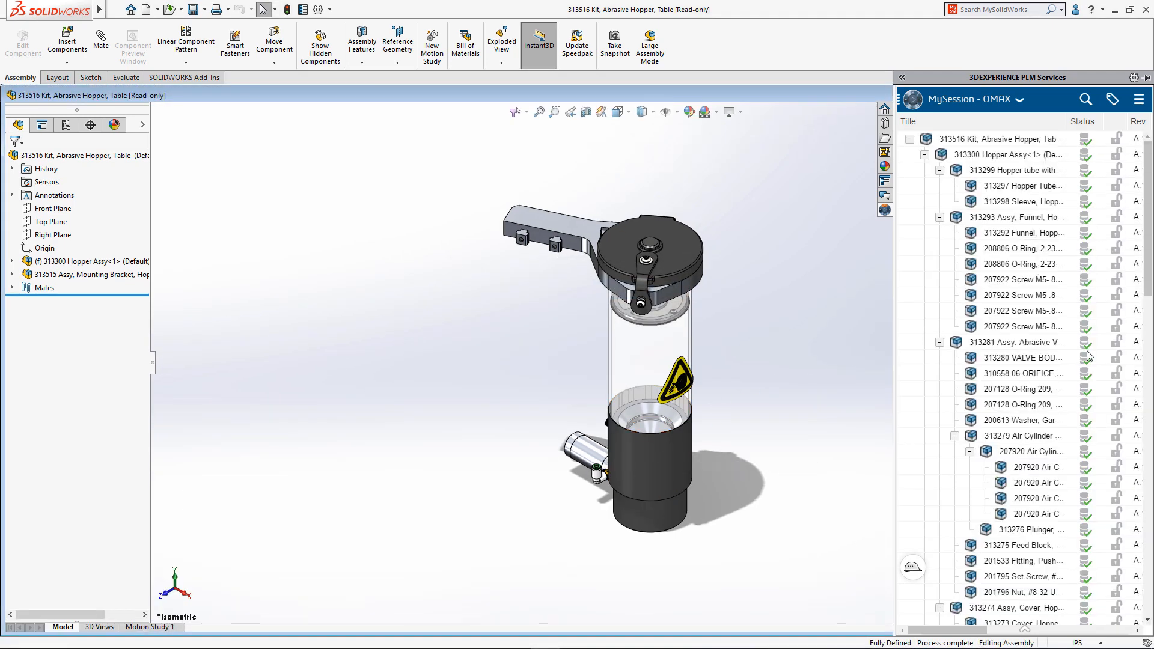
pyautogui.moveTo(838, 498)
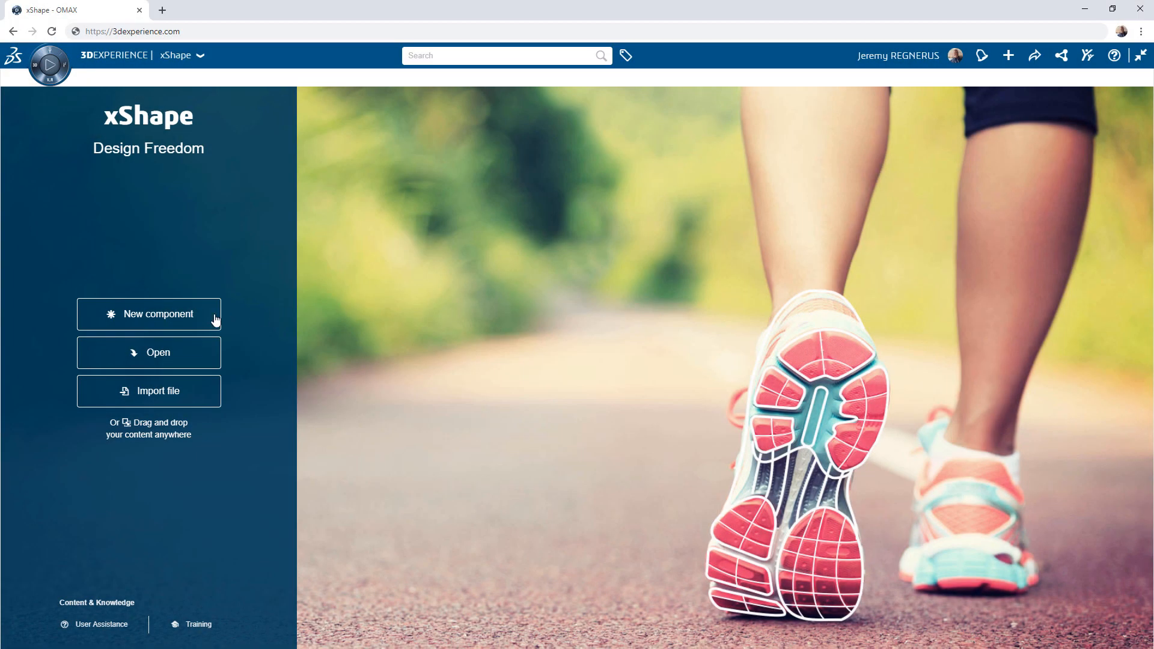
# Step: Create a component named 'New Hopper Cap Design' and search existing 3DEXPERIENCE content
pyautogui.click(149, 313)
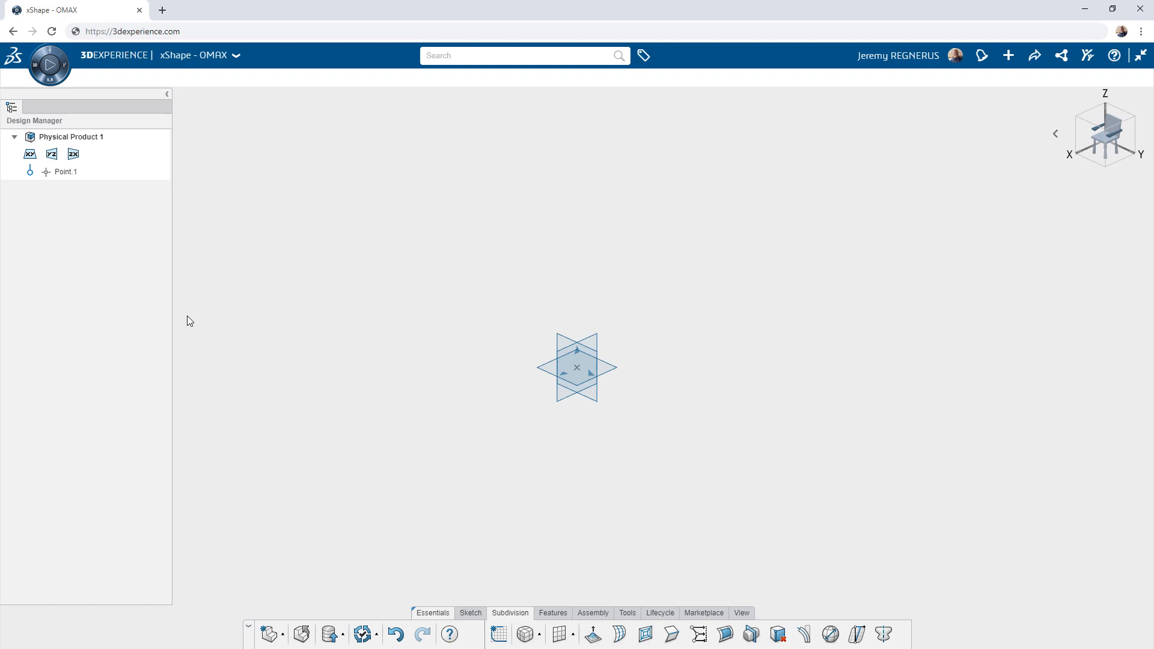
pyautogui.doubleClick(71, 137)
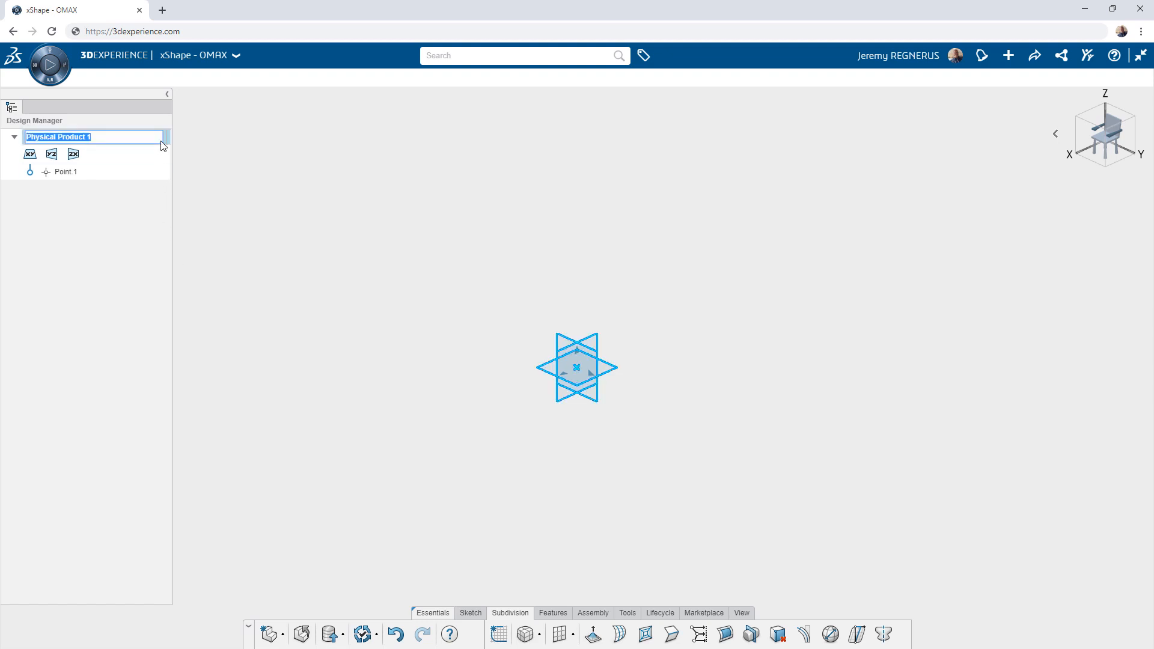
pyautogui.write('New Hopper Cap Design')
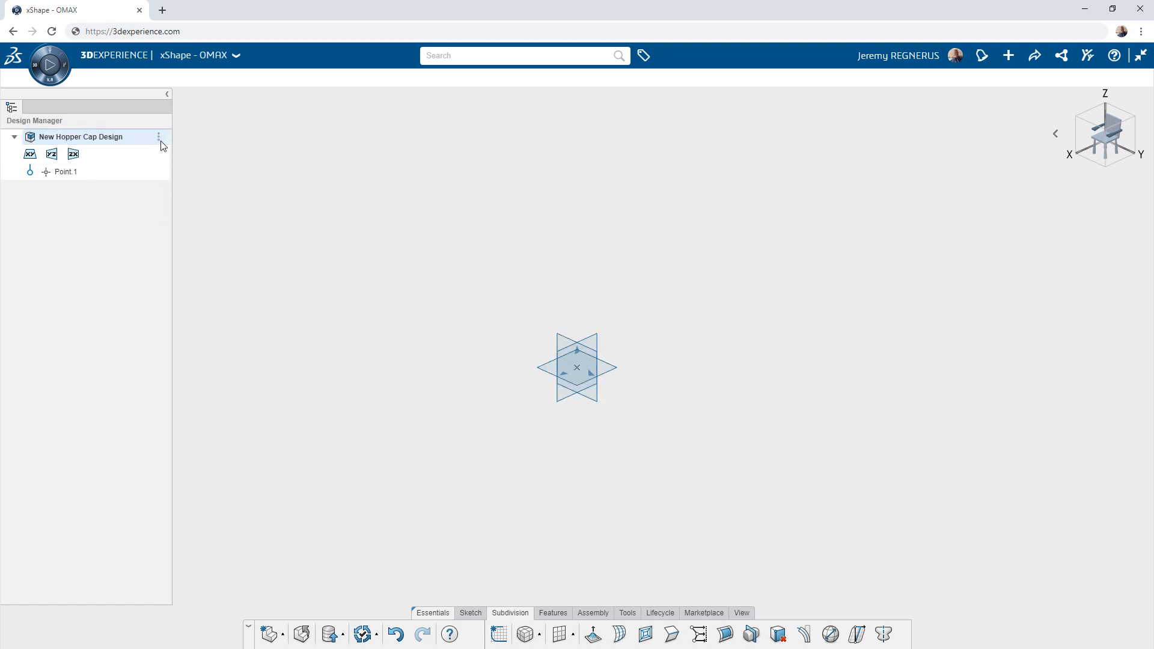
pyautogui.click(522, 55)
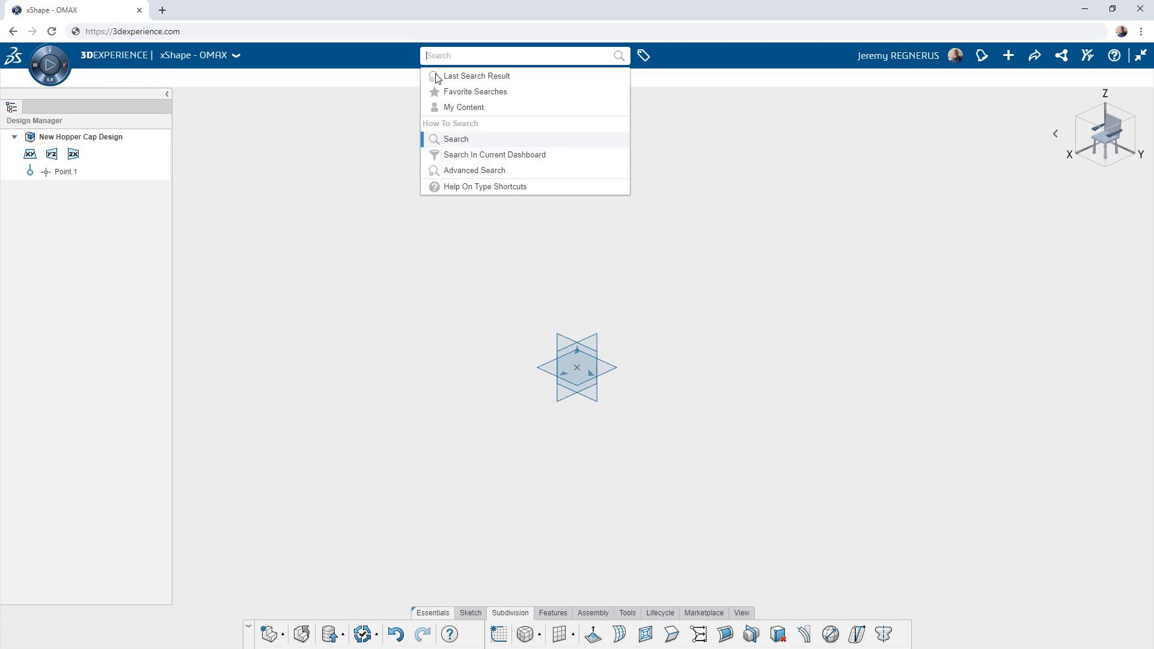
pyautogui.click(465, 107)
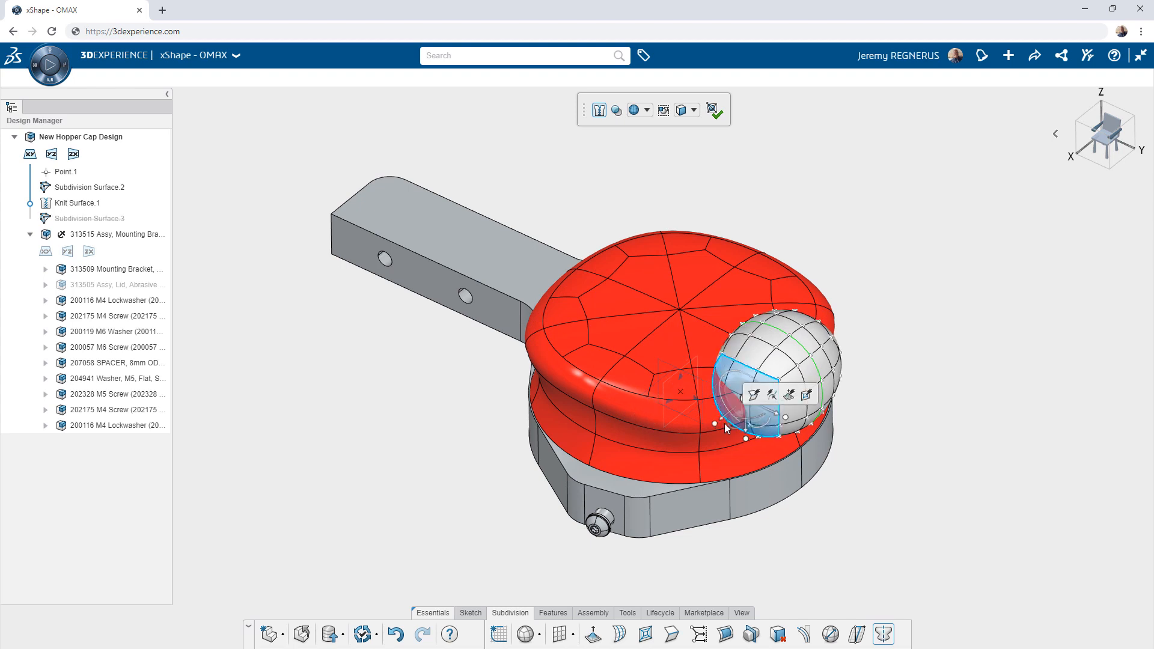
# Step: Finish shaping the rounded sphere knob on the subdivision cap
pyautogui.click(712, 109)
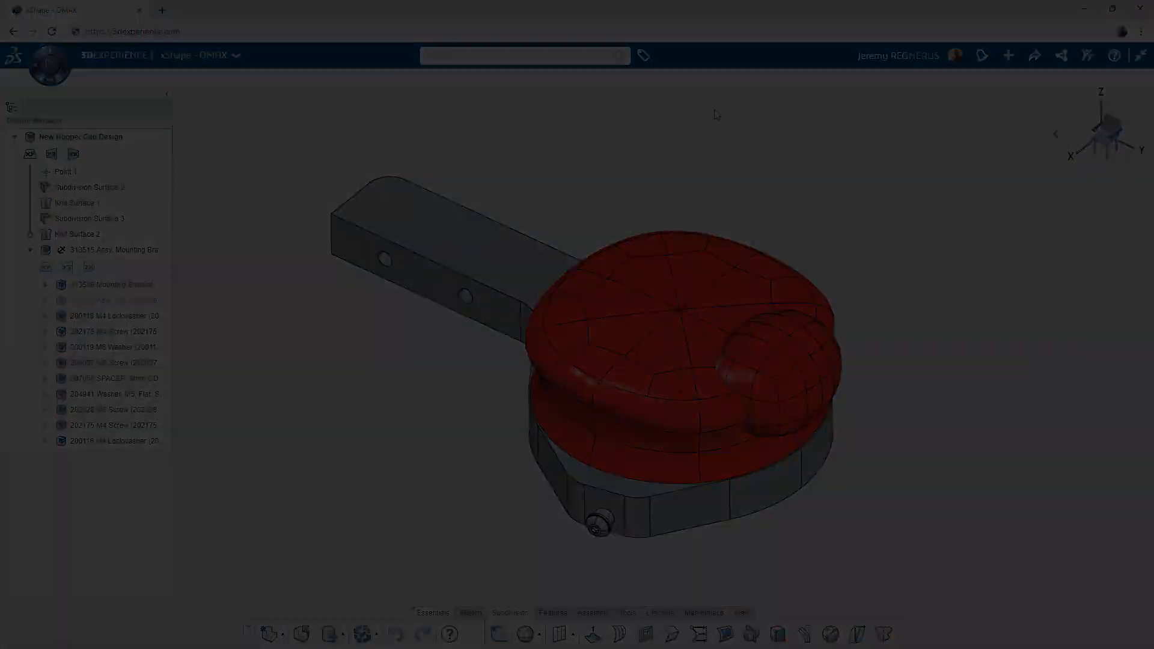
# Step: Pattern the knob four times around Axis.1, then extrude Sketch.1 by 35 mm
pyautogui.click(770, 634)
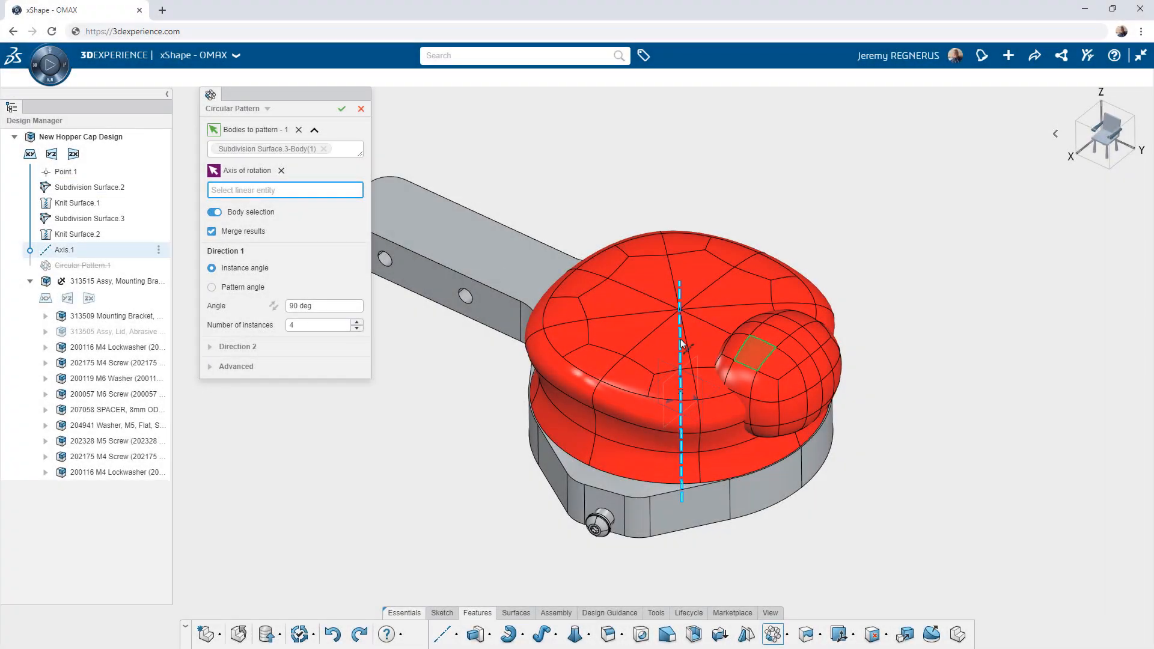
pyautogui.click(65, 249)
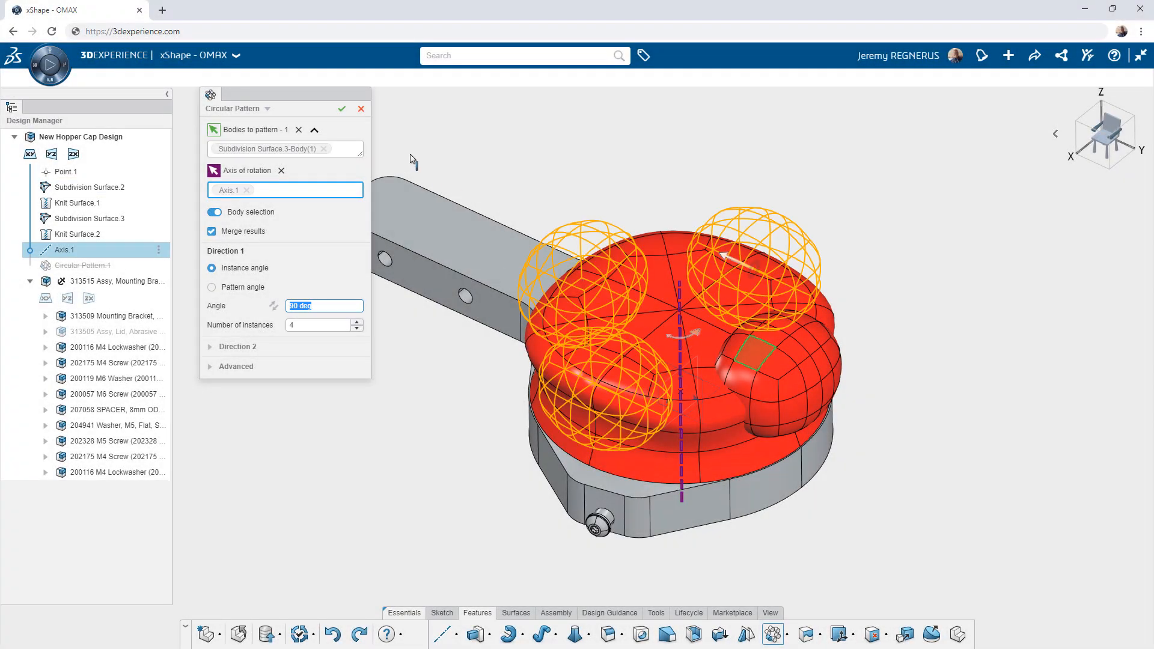
pyautogui.click(341, 109)
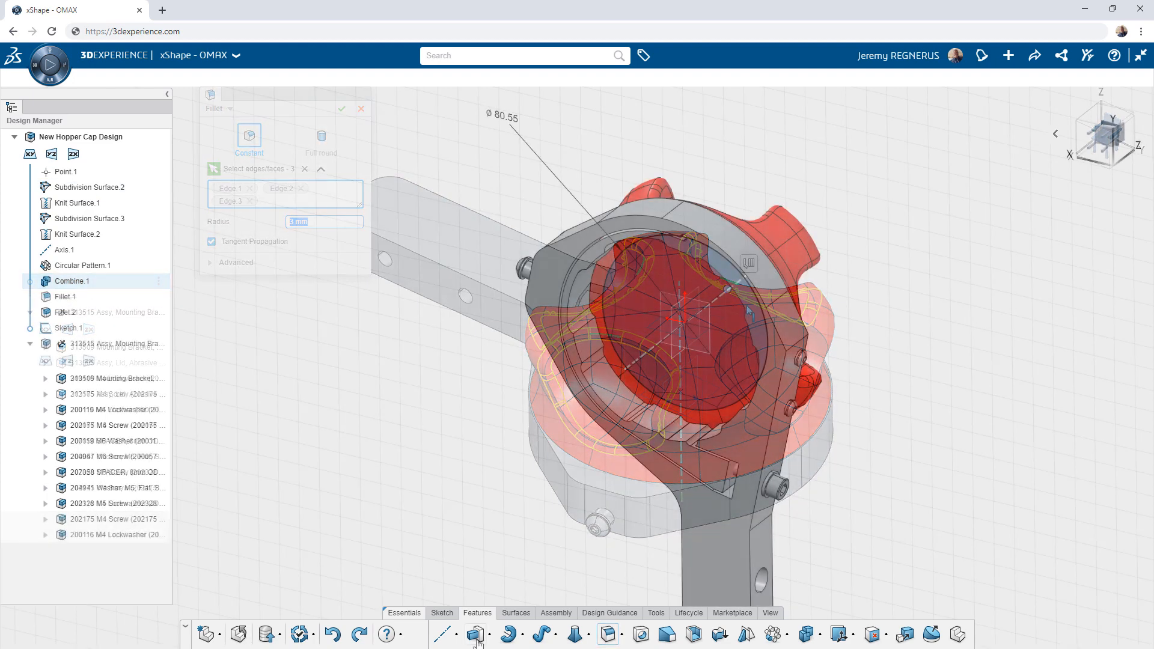
pyautogui.click(475, 633)
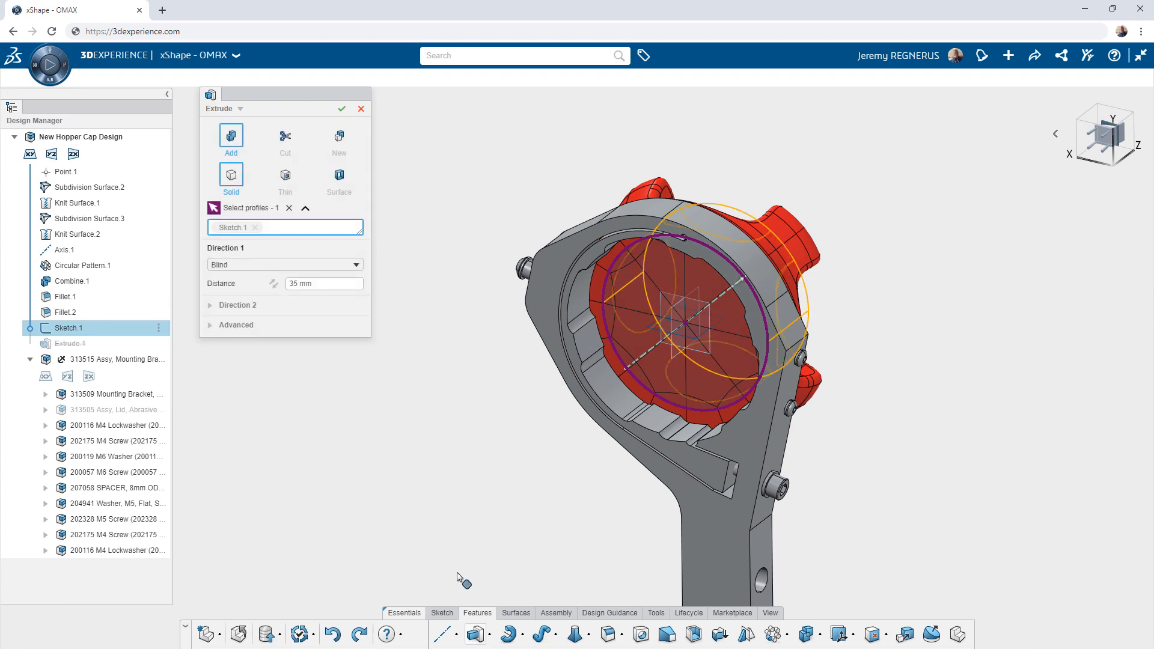
pyautogui.click(284, 264)
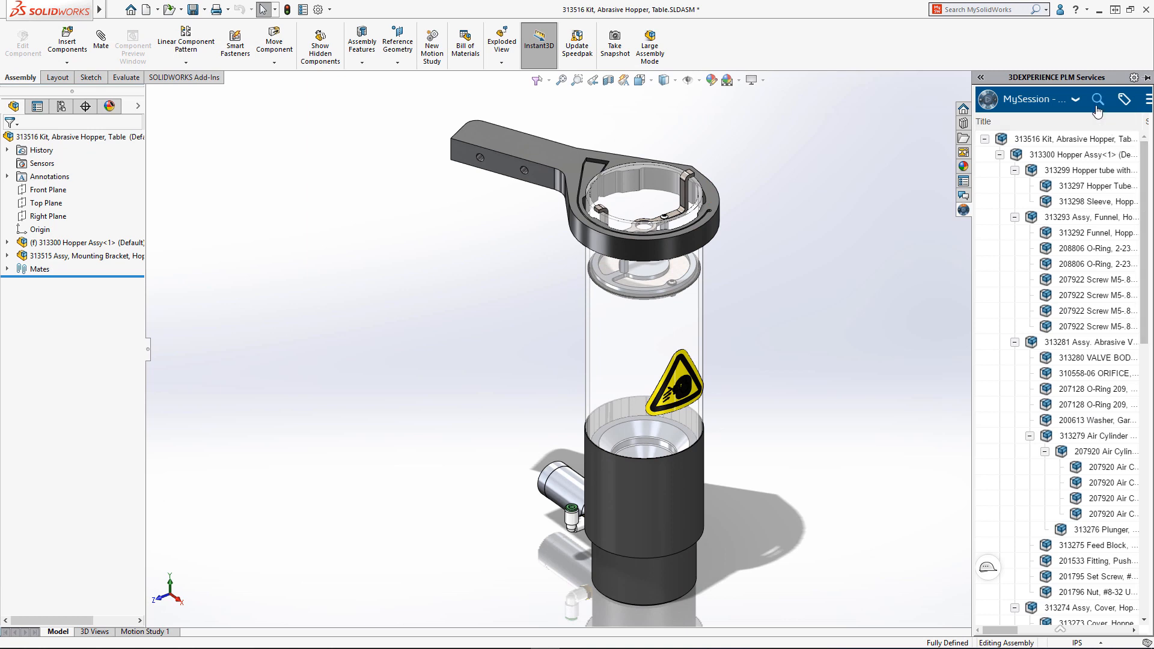
# Step: Insert the Hopper Cap search result into the kit and expand New Hopper Cap Design
pyautogui.write('Hop')
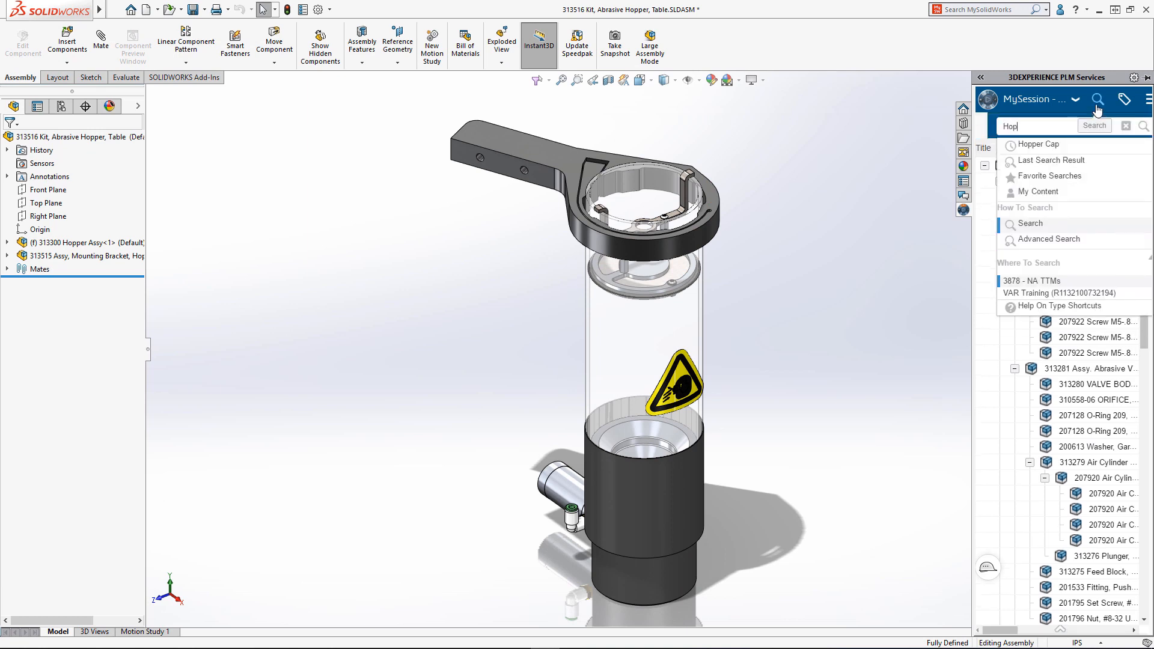
pyautogui.click(1094, 125)
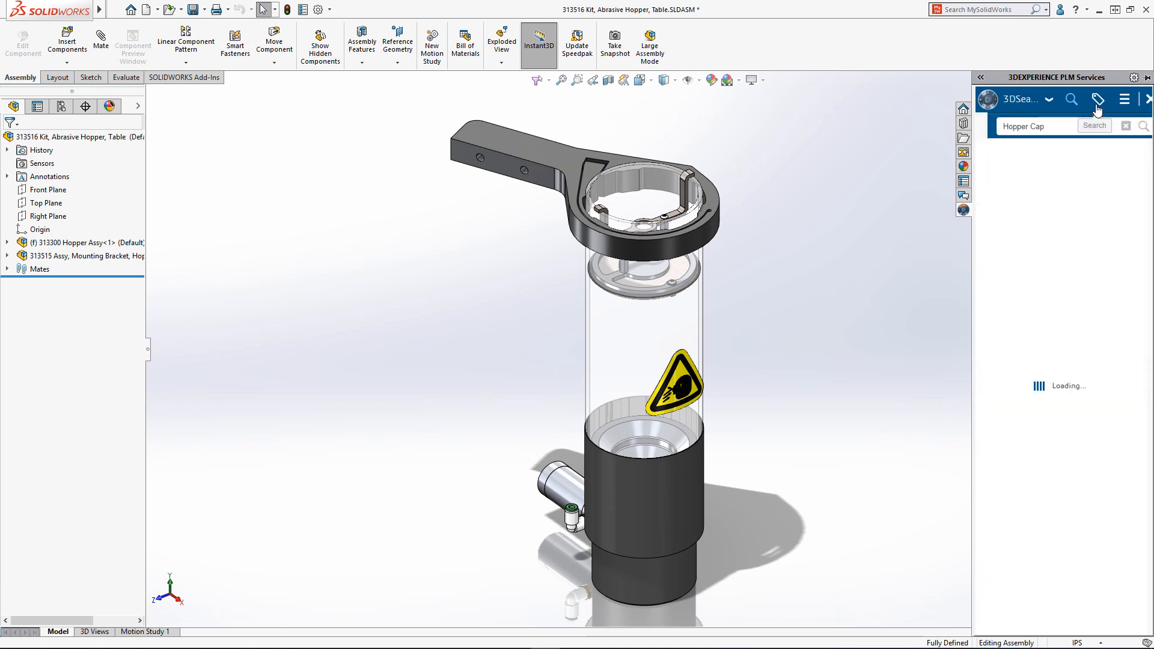
pyautogui.click(1093, 125)
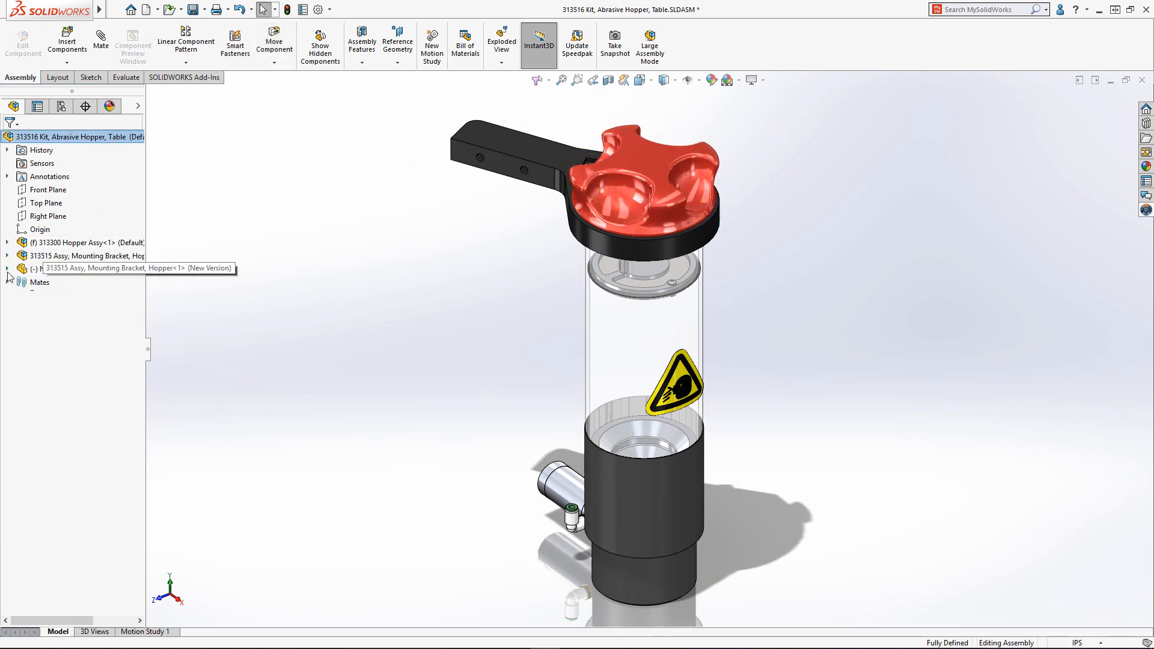
pyautogui.click(7, 268)
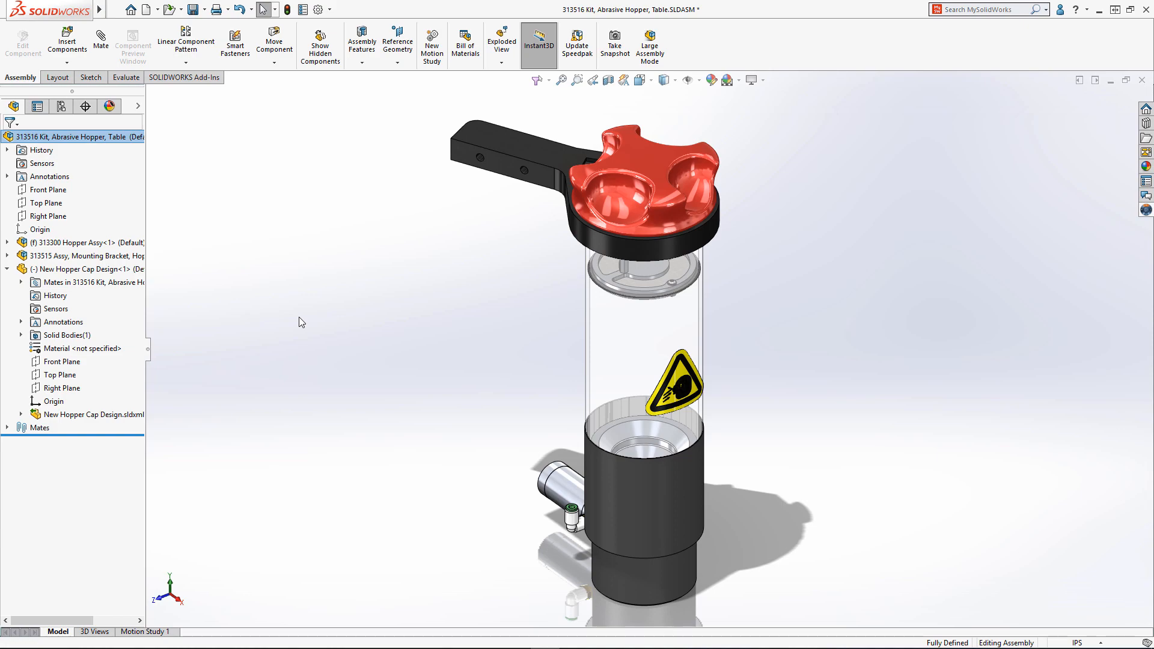